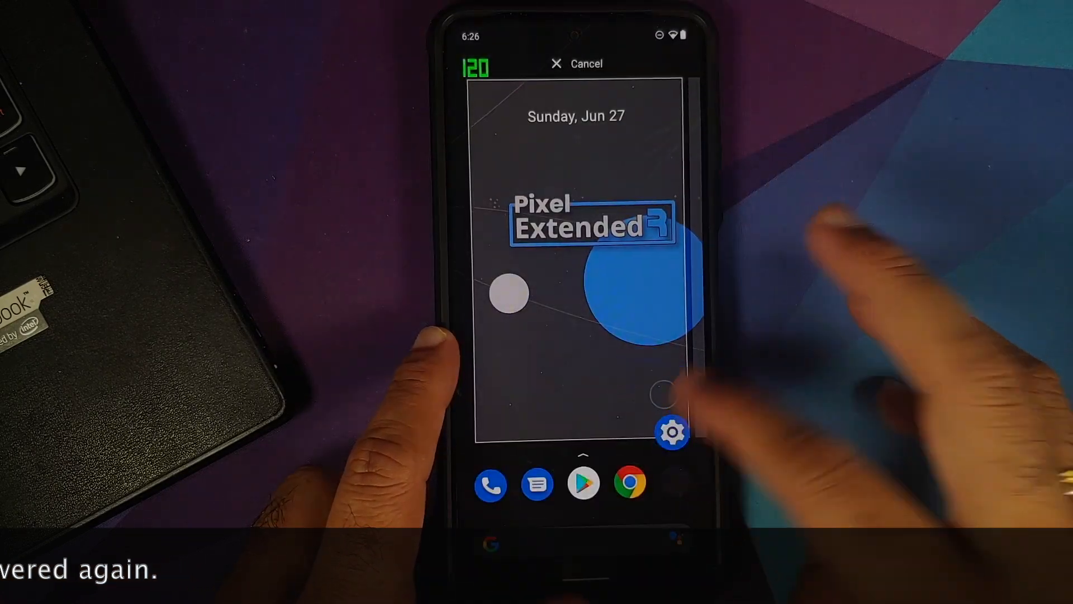
# Close the browser, glance at Display settings and return to the MIUI home screen.
pyautogui.click(577, 63)
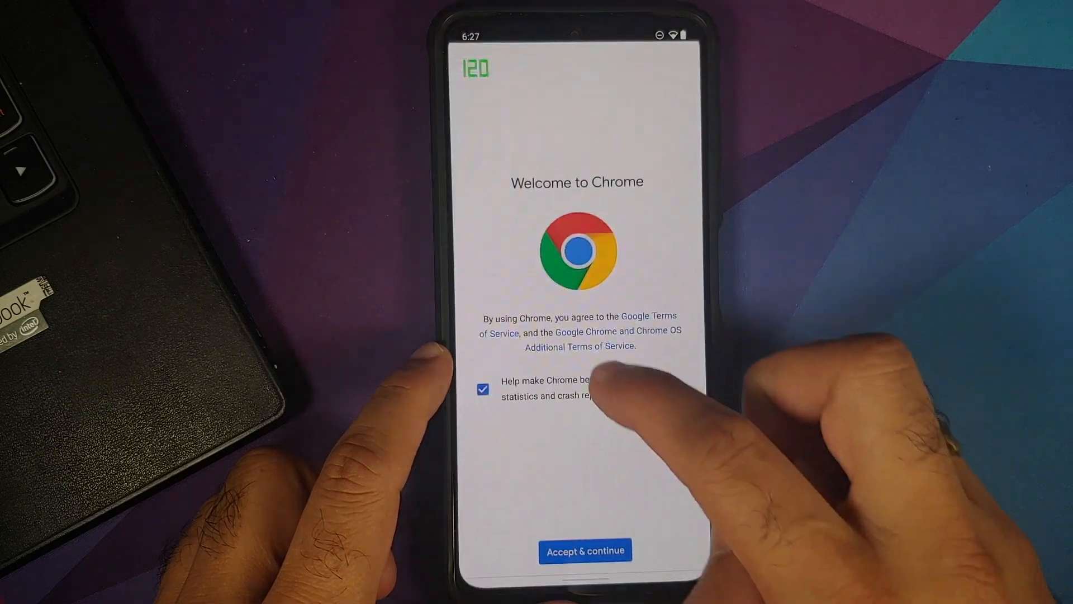
pyautogui.click(585, 550)
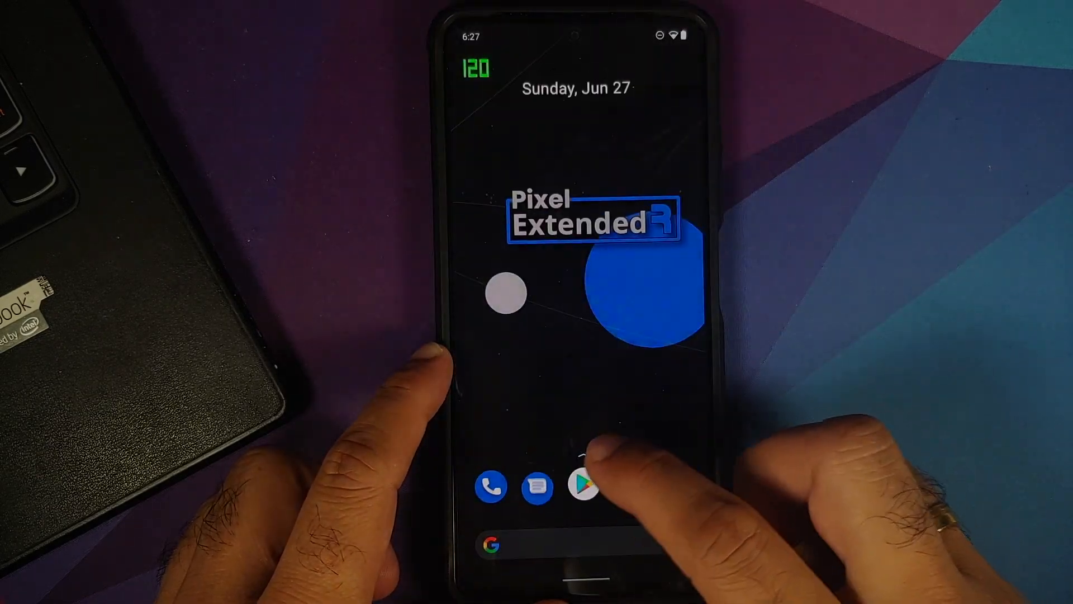
pyautogui.click(585, 488)
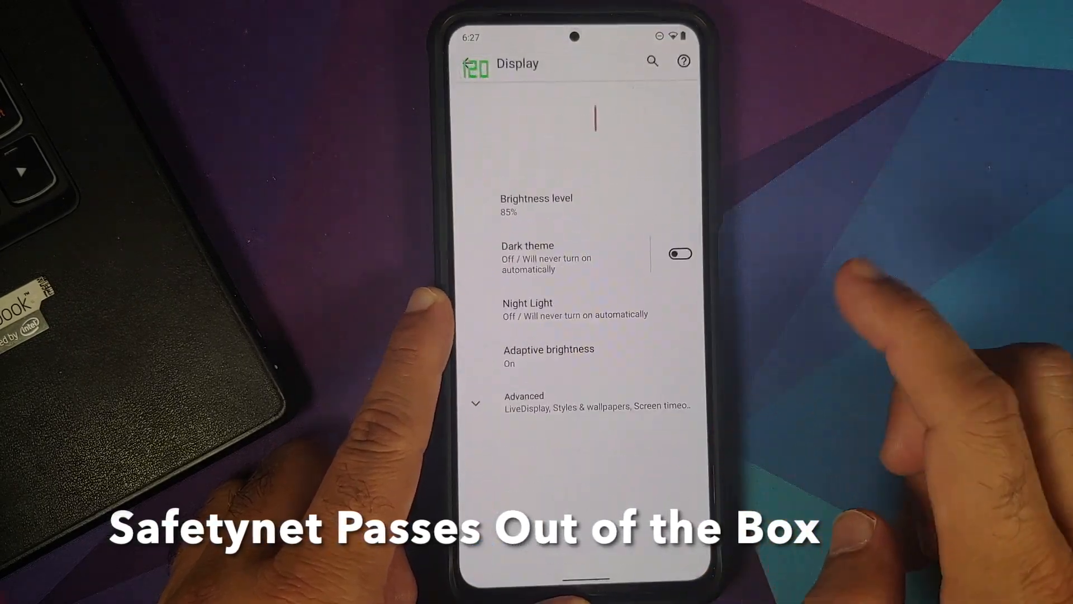
pyautogui.click(524, 402)
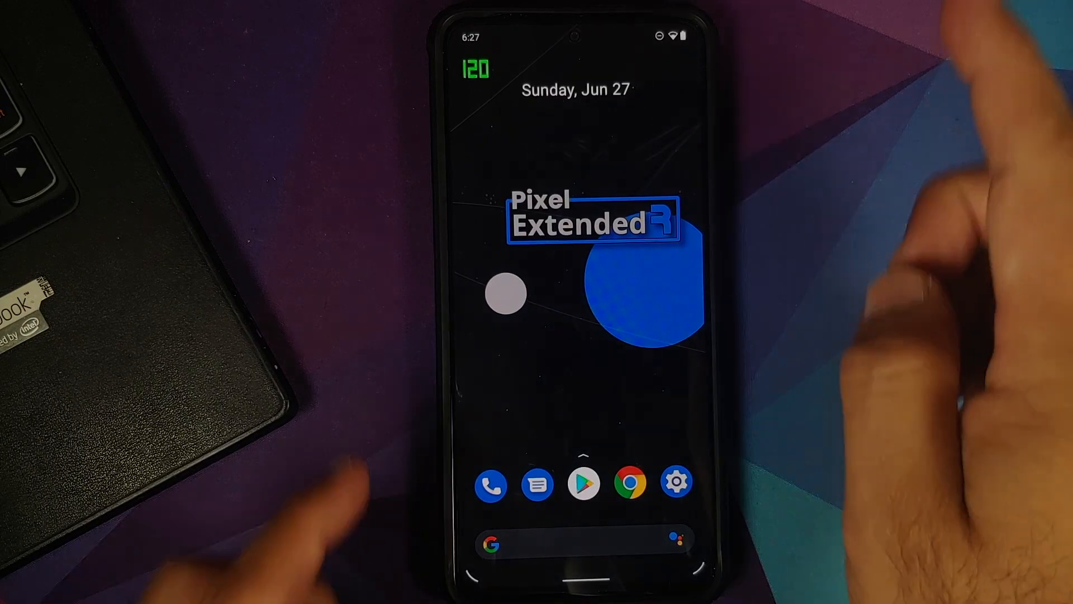
# Browse the Pixel's Den customizations for status bar and buttons, then go home.
pyautogui.click(677, 483)
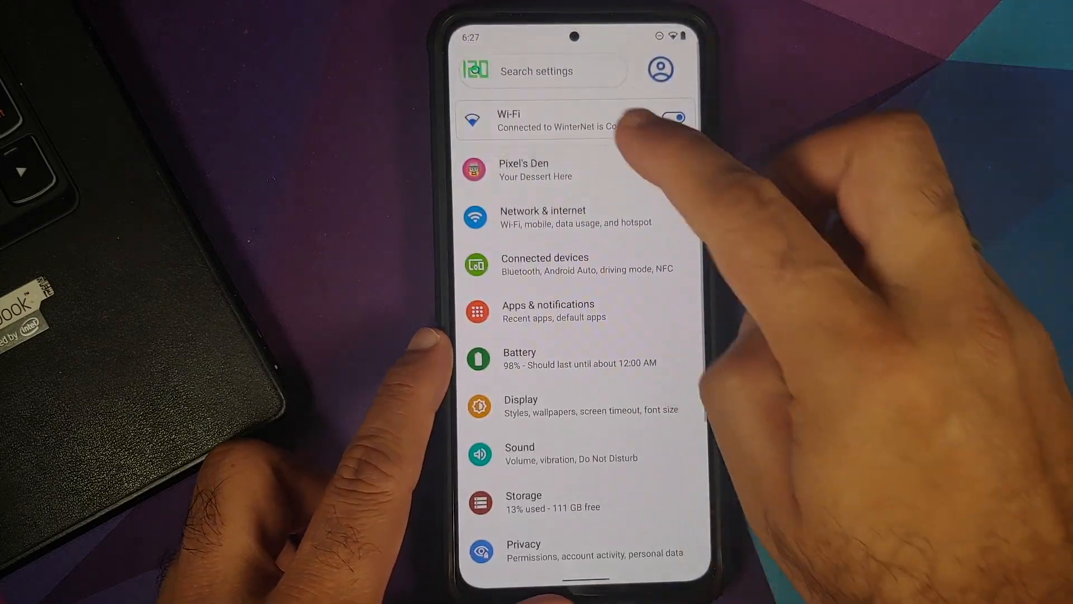
pyautogui.click(536, 169)
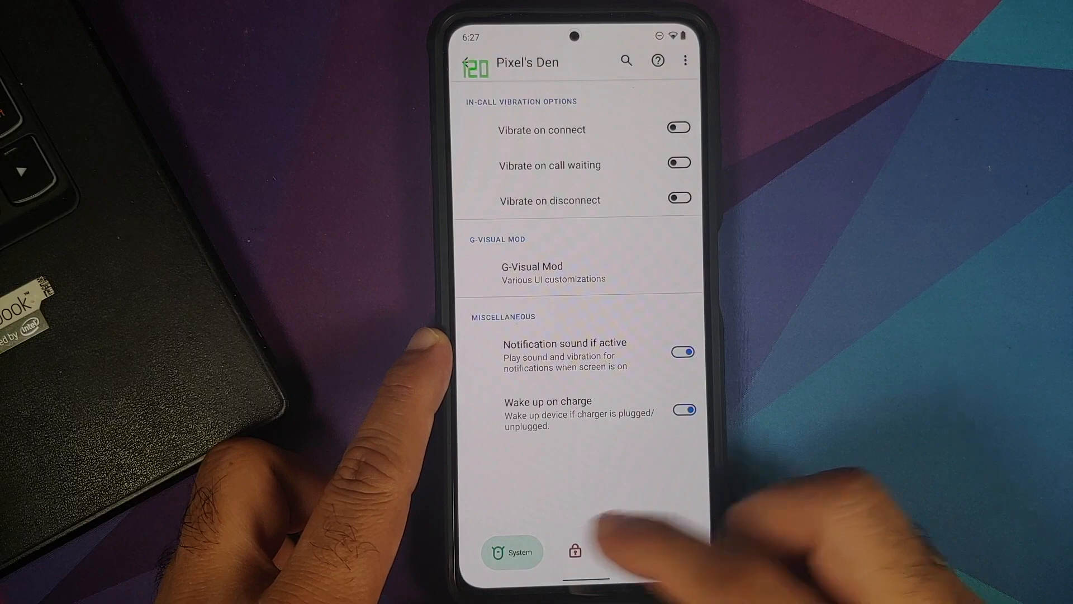
pyautogui.click(608, 550)
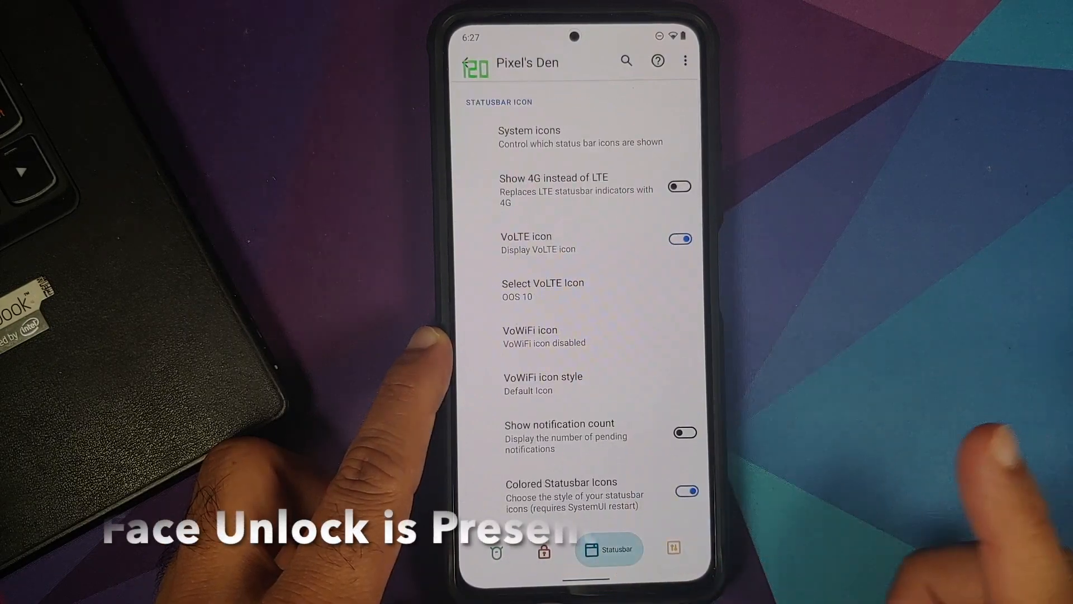
pyautogui.click(591, 550)
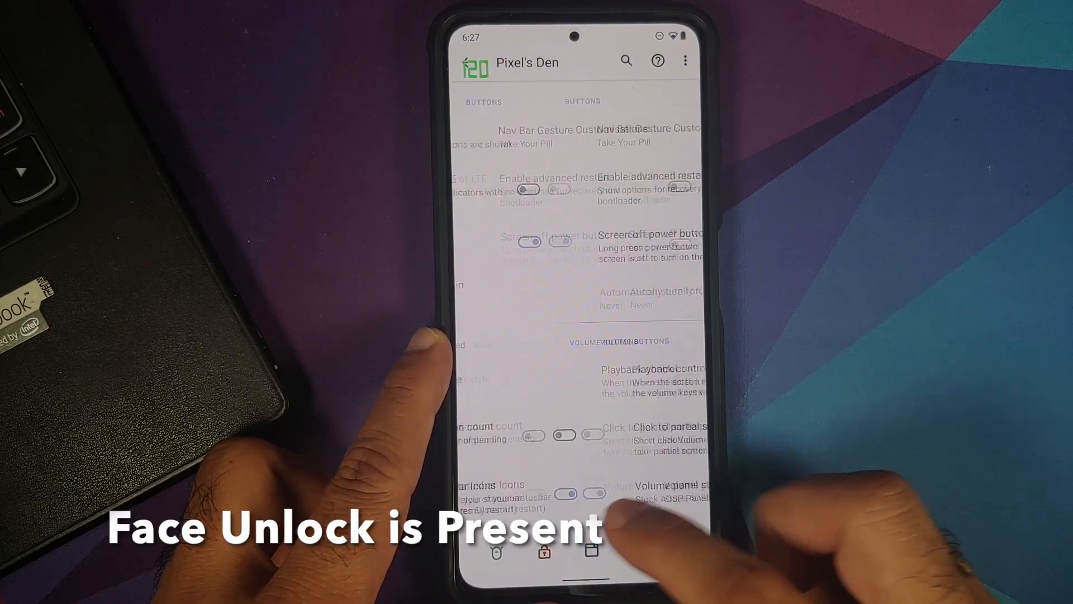
pyautogui.click(608, 548)
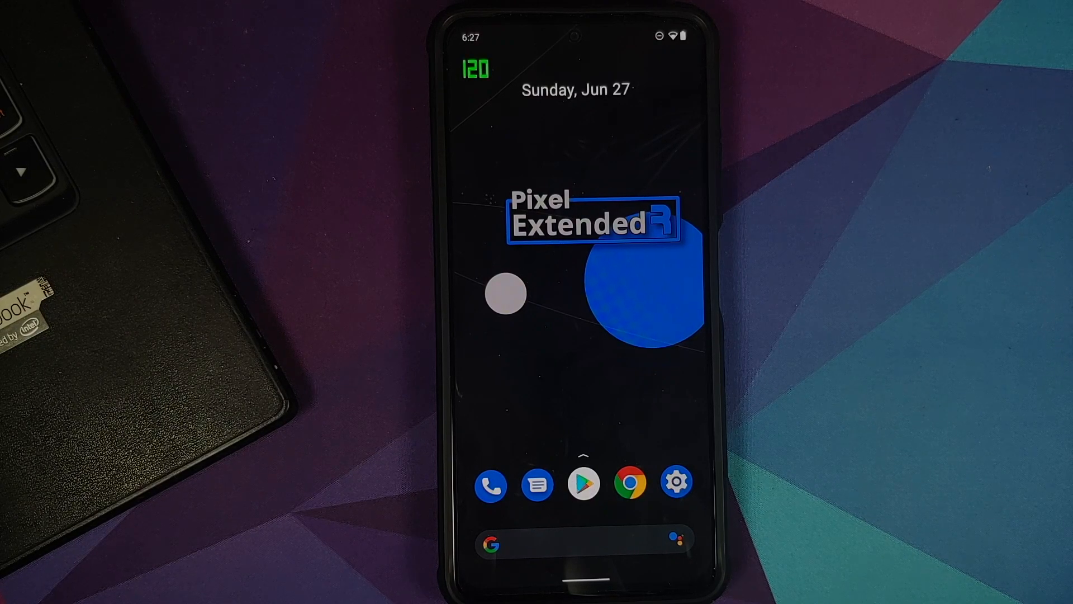
# Review the About phone page (MIUI Global 12.0.5, Android 11) and return home.
pyautogui.click(676, 482)
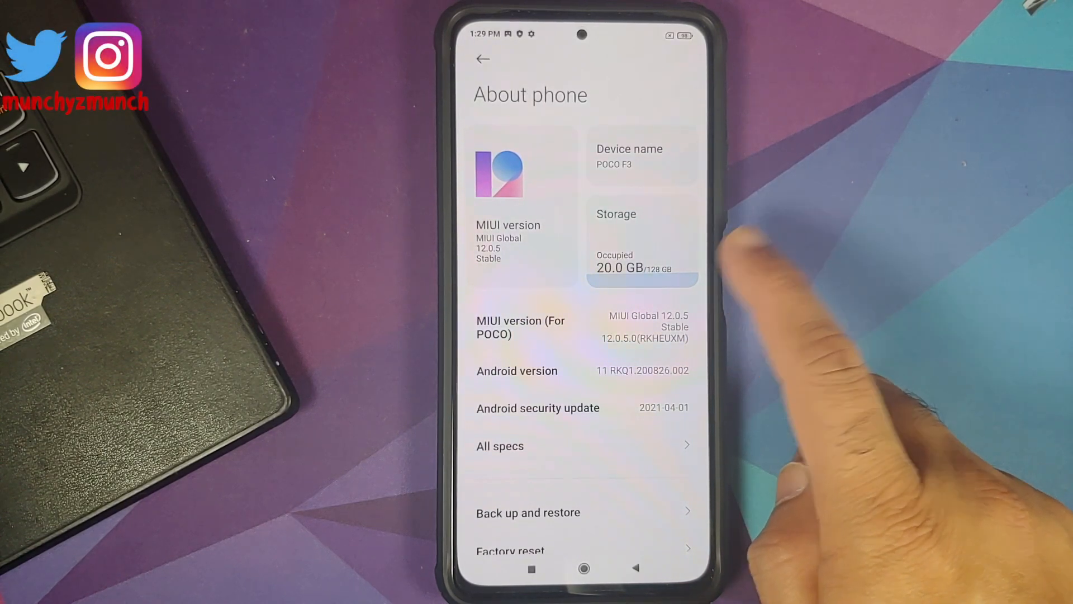
pyautogui.moveTo(719, 377)
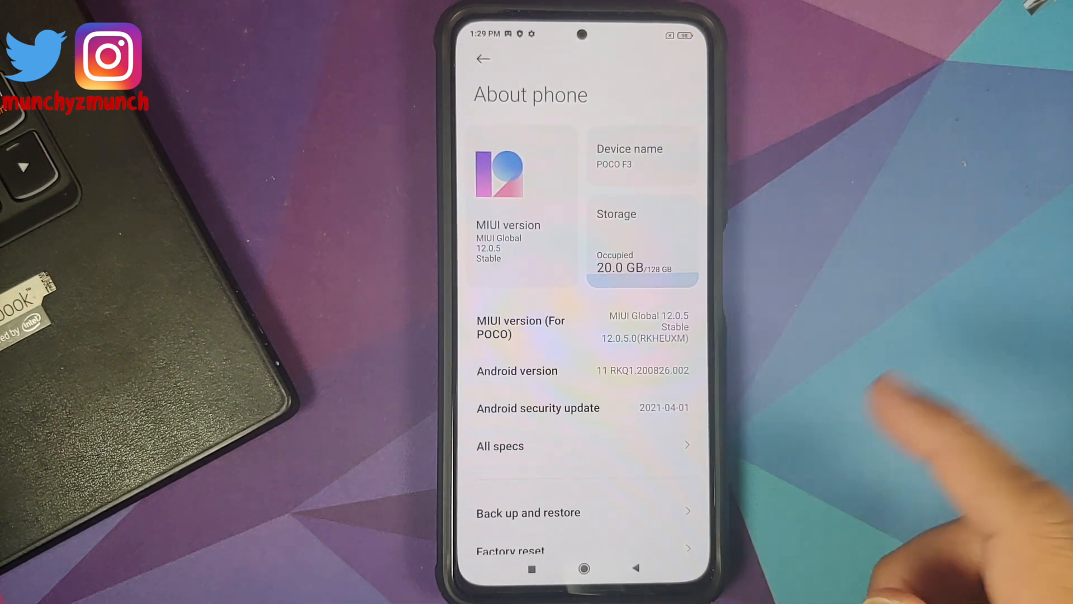
pyautogui.click(583, 567)
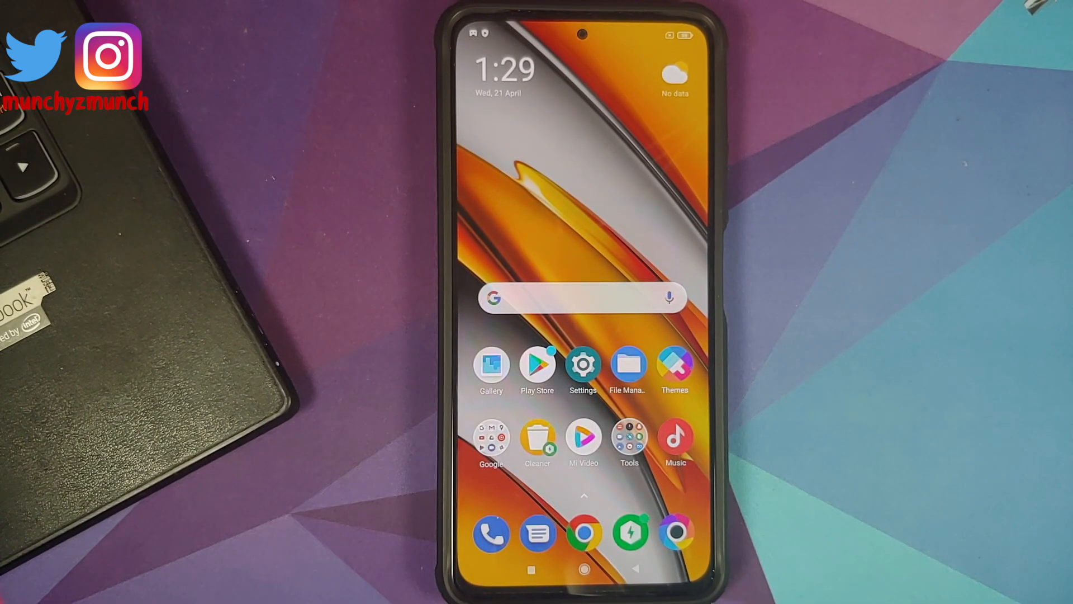
# Browse Passwords & security and the Mi Account sign-in page in Settings, then back out.
pyautogui.click(583, 363)
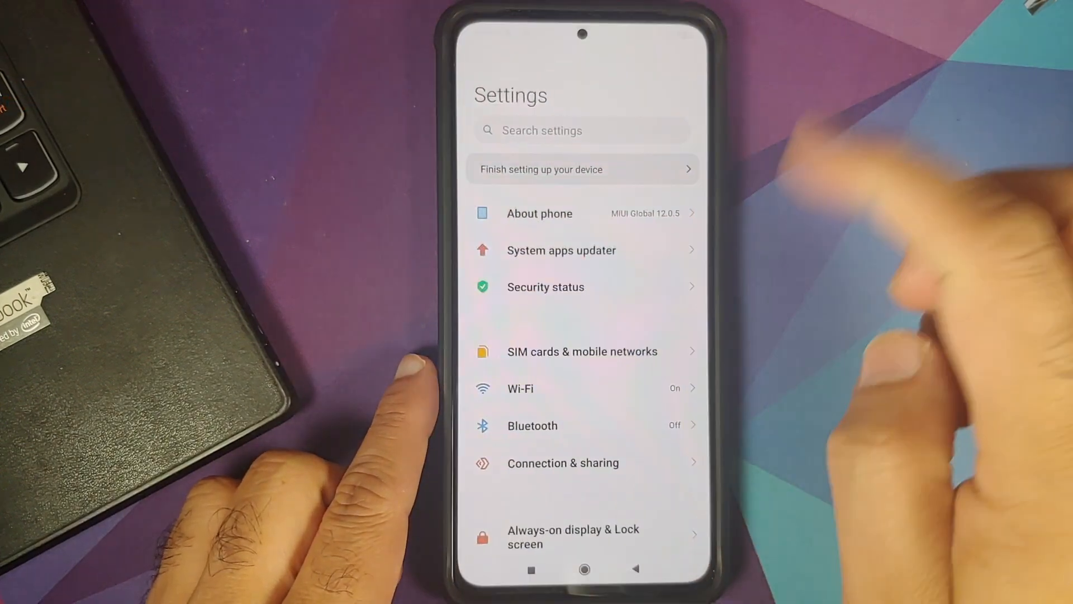
pyautogui.scroll(-3)
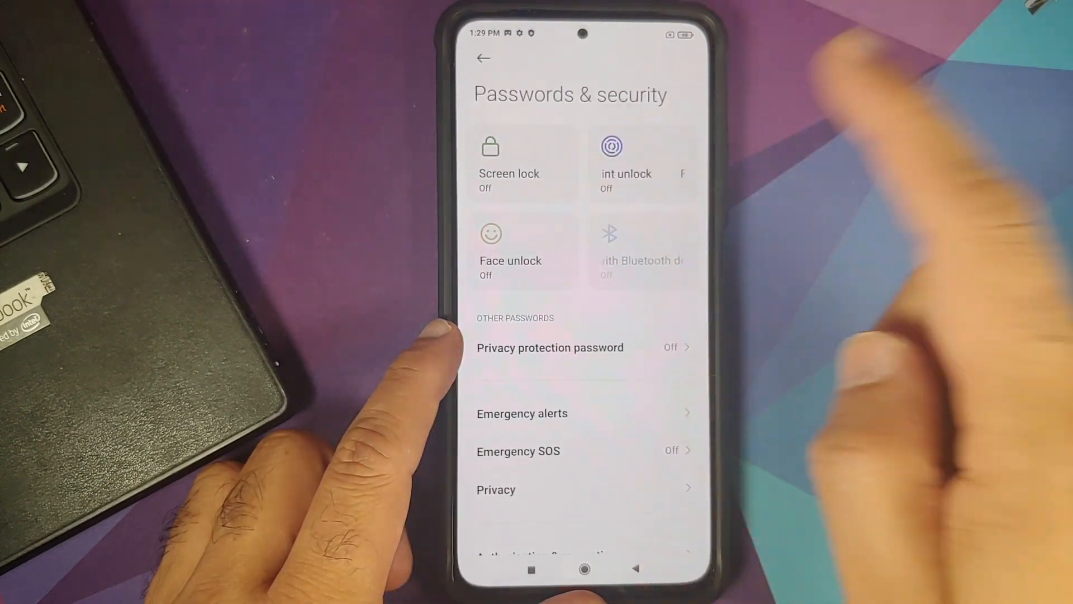
pyautogui.click(483, 58)
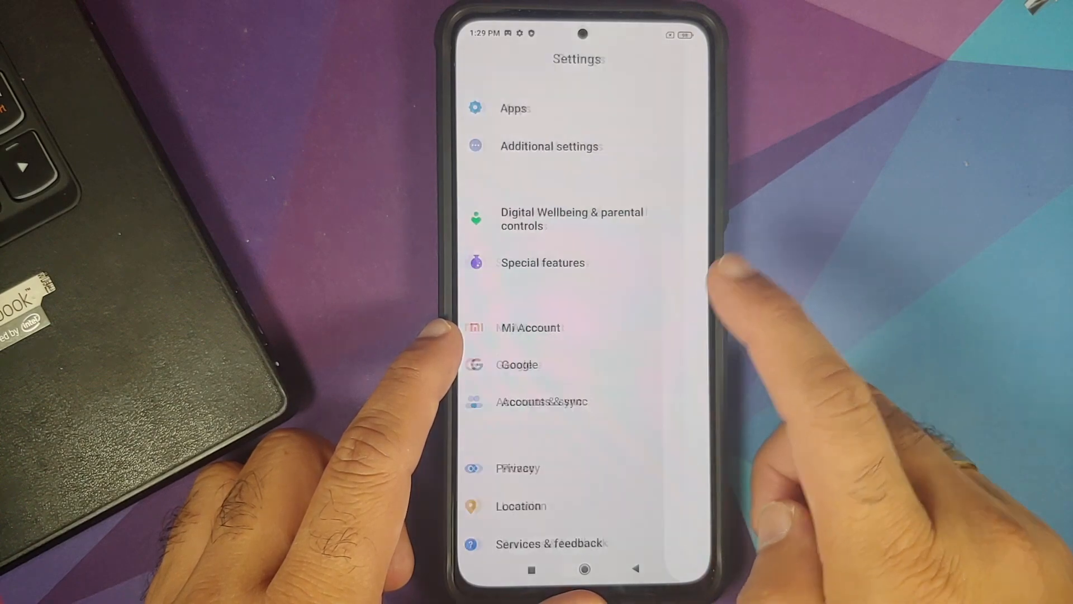
pyautogui.click(528, 328)
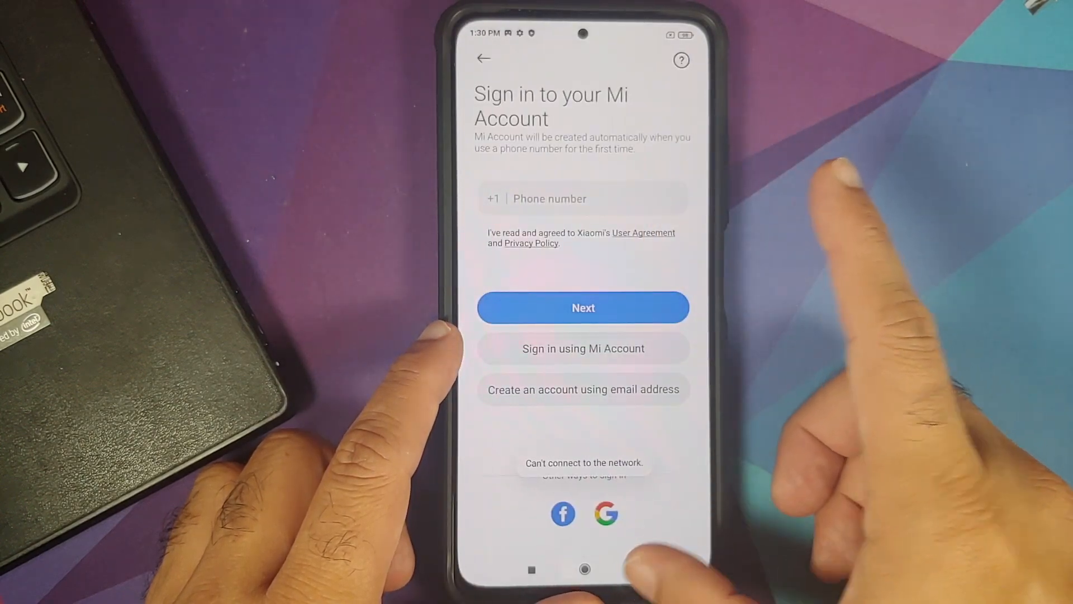
pyautogui.click(483, 59)
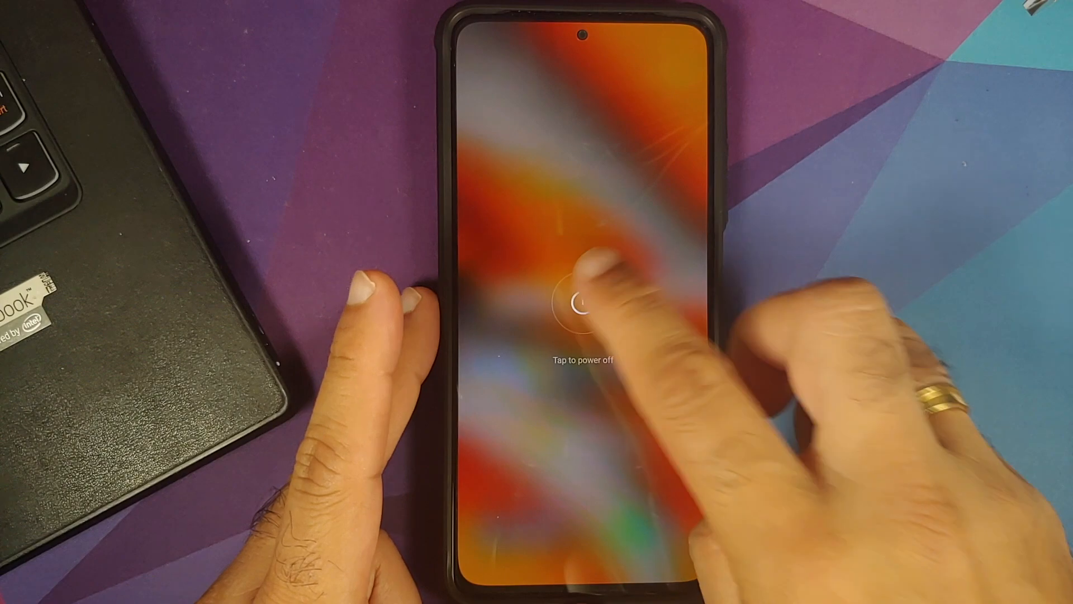
# Power the phone off from the power-off prompt.
pyautogui.click(577, 304)
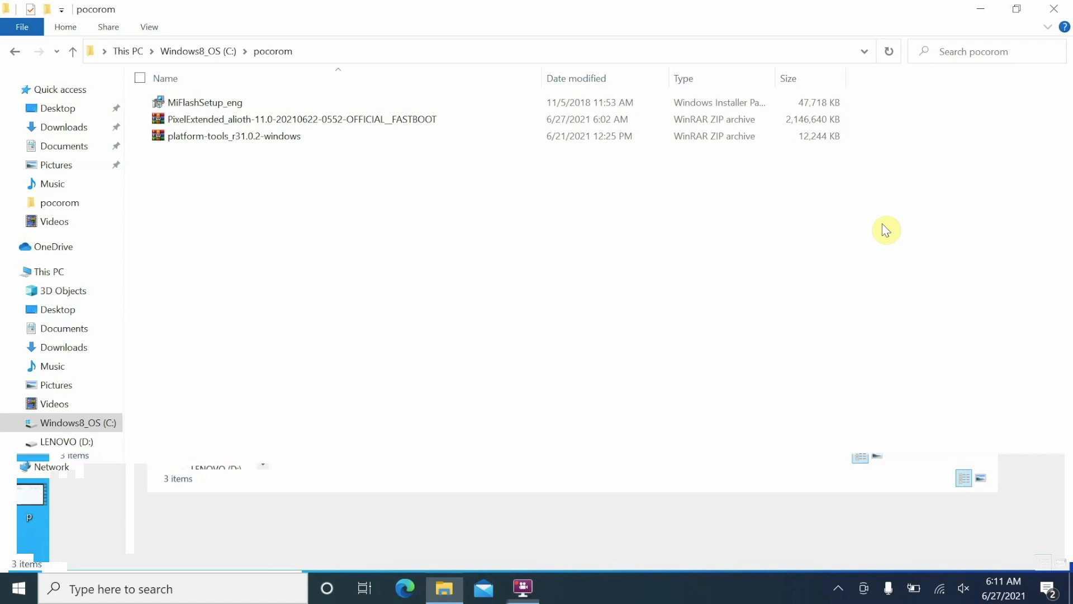
# Select the PixelExtended FASTBOOT zip in C:\pocorom and show its context menu.
pyautogui.click(300, 118)
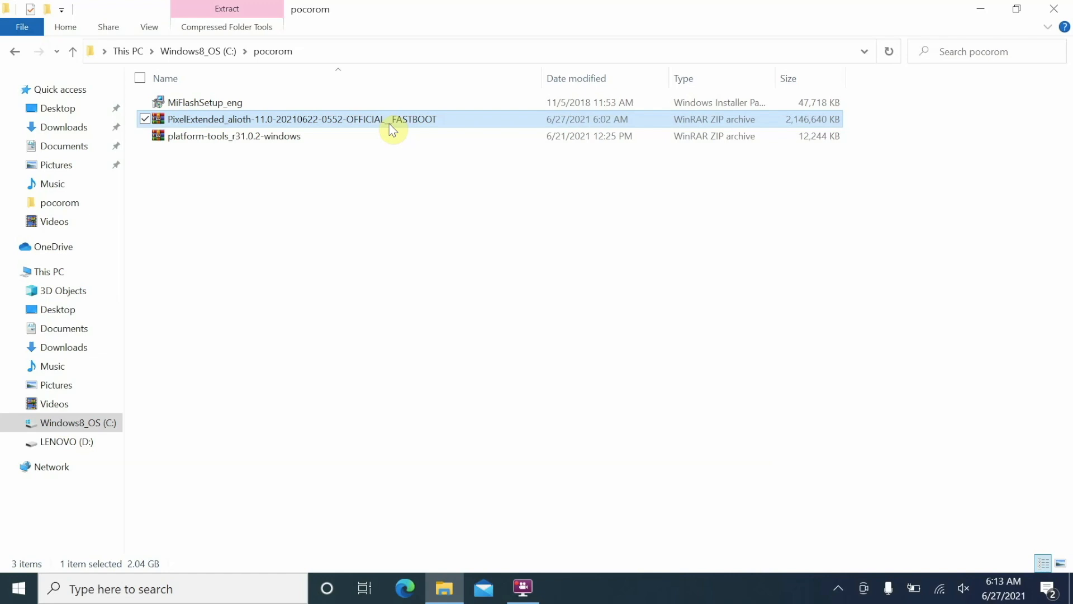
pyautogui.moveTo(404, 123)
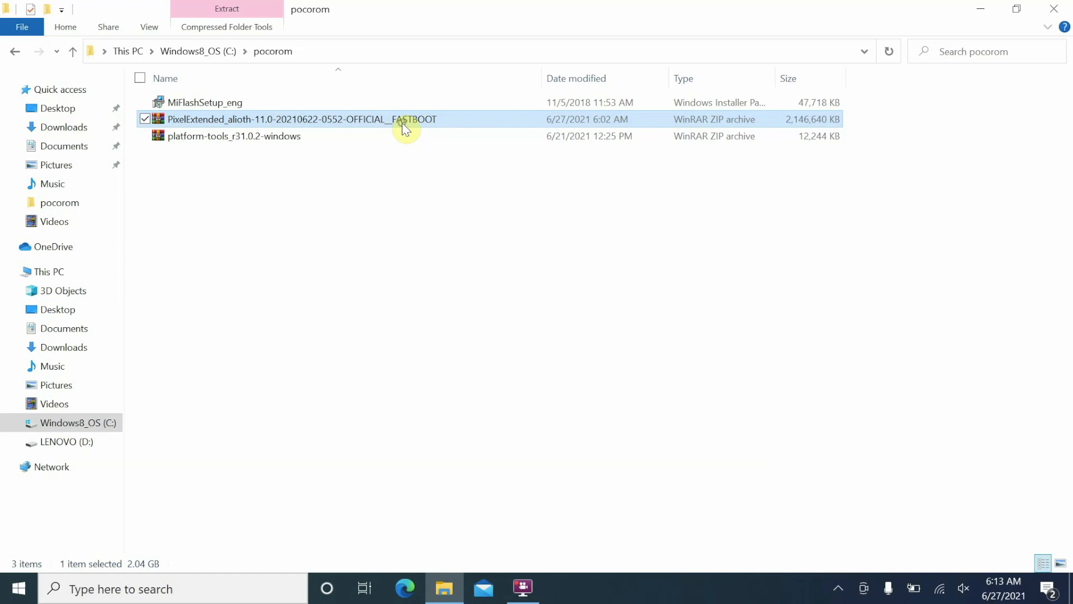
pyautogui.rightClick(404, 120)
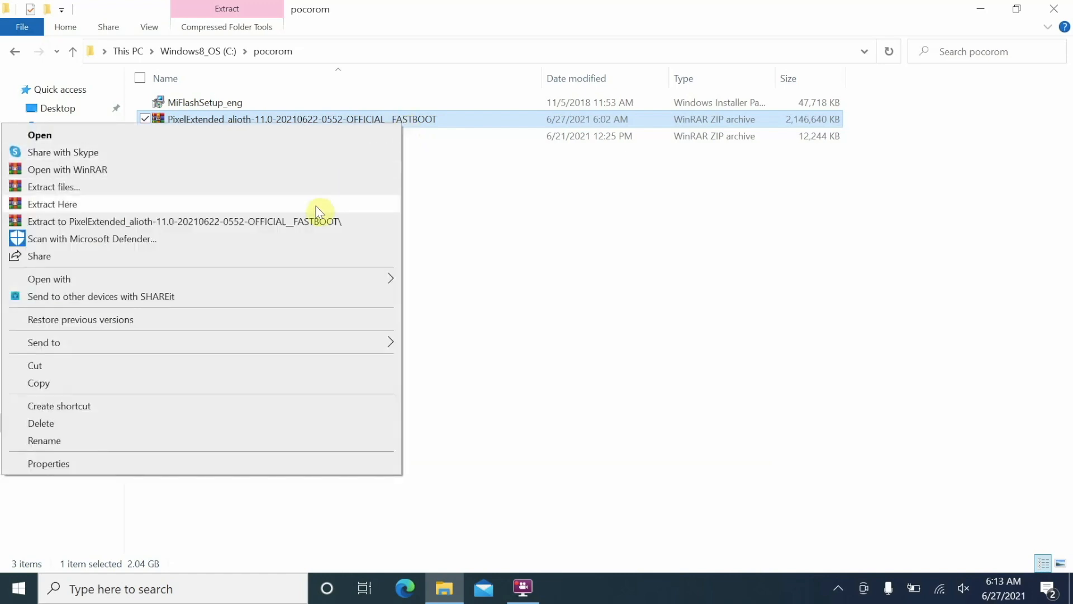
pyautogui.click(52, 203)
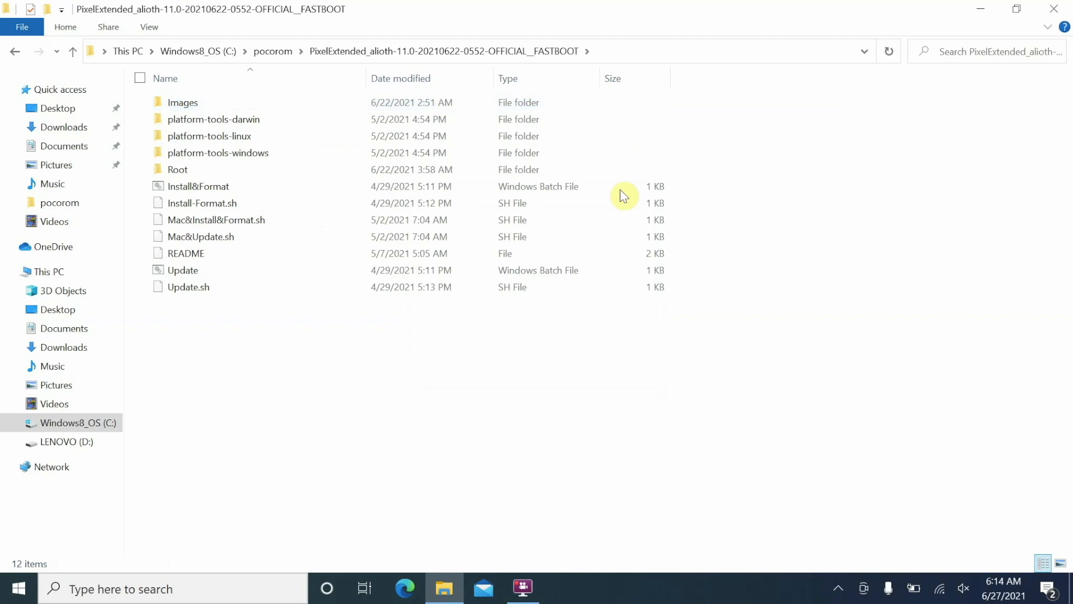
pyautogui.moveTo(847, 262)
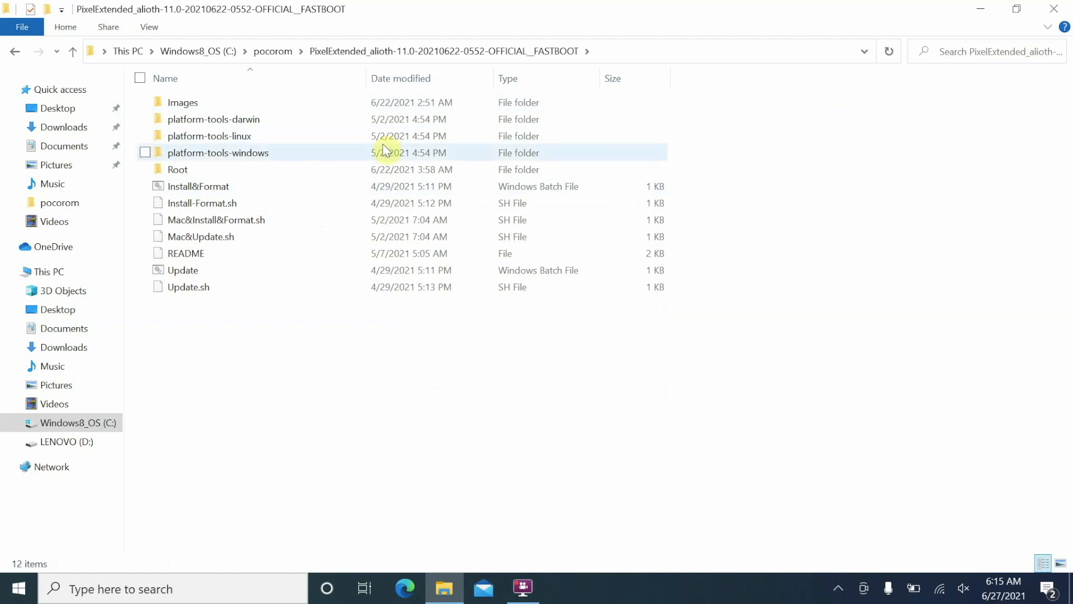
pyautogui.doubleClick(182, 101)
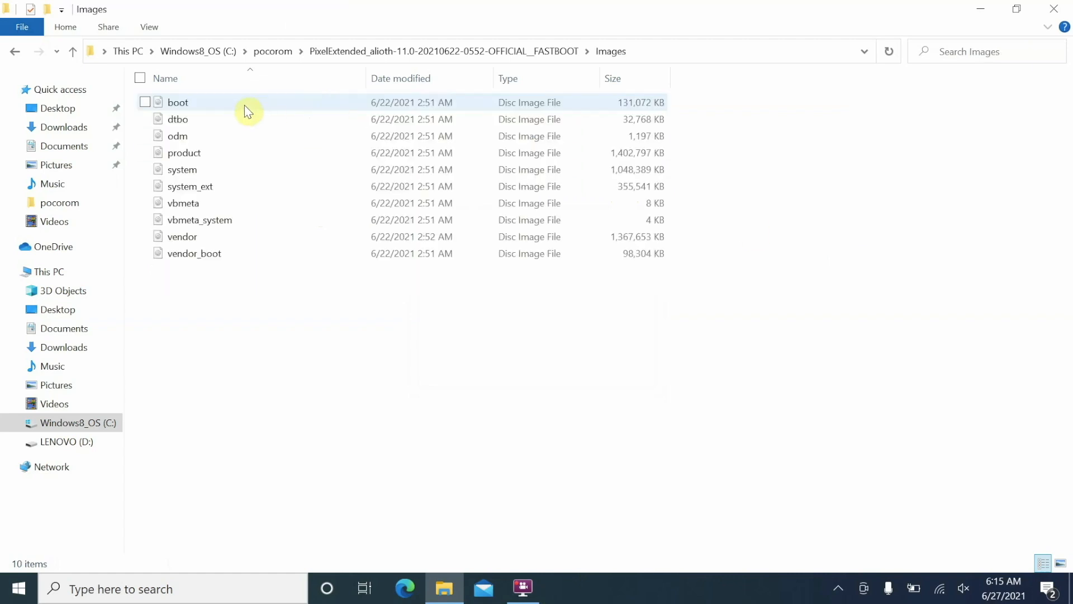
pyautogui.click(15, 52)
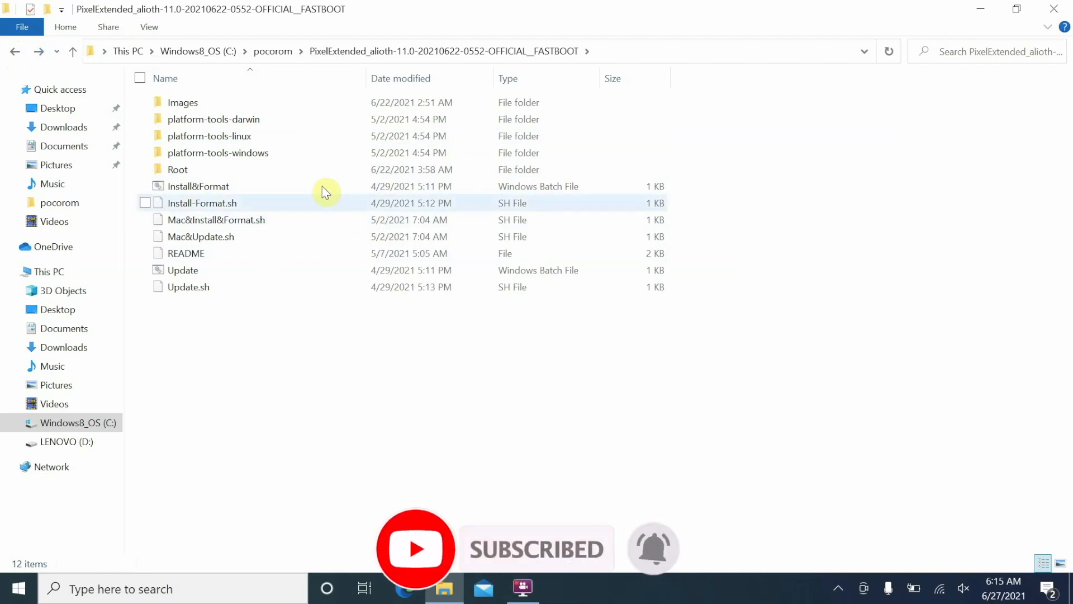
pyautogui.moveTo(300, 152)
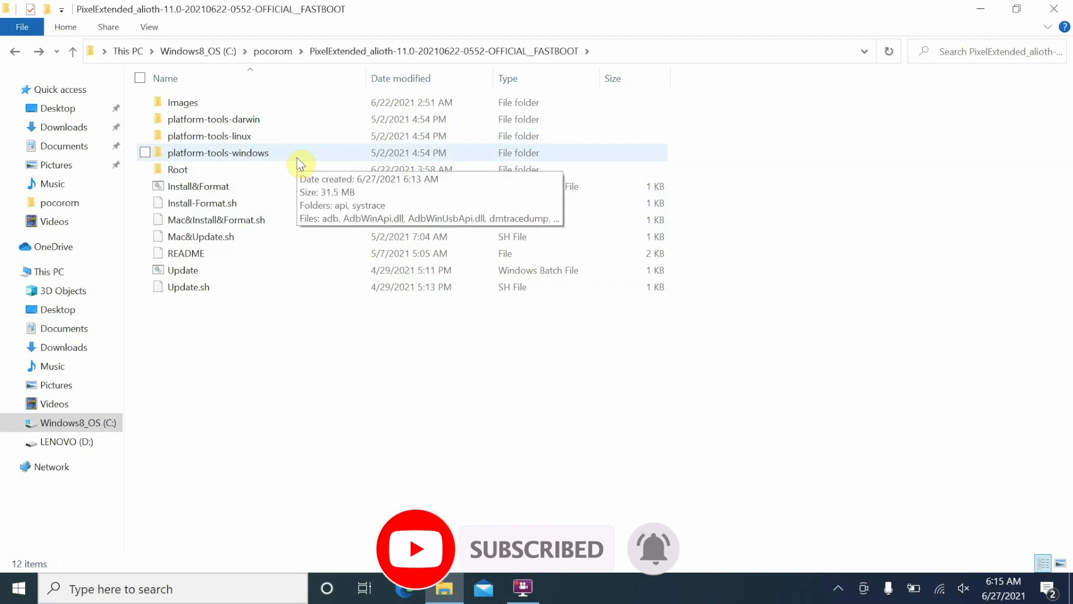
# Launch a command prompt from the platform-tools-windows folder via 'cmd' in the address bar.
pyautogui.doubleClick(218, 152)
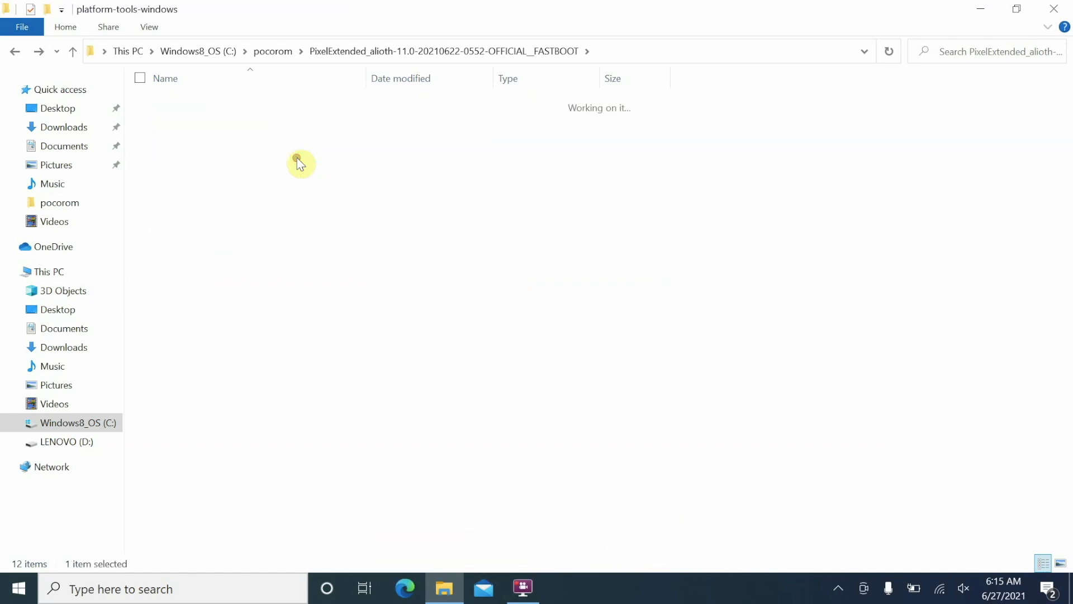
pyautogui.doubleClick(297, 163)
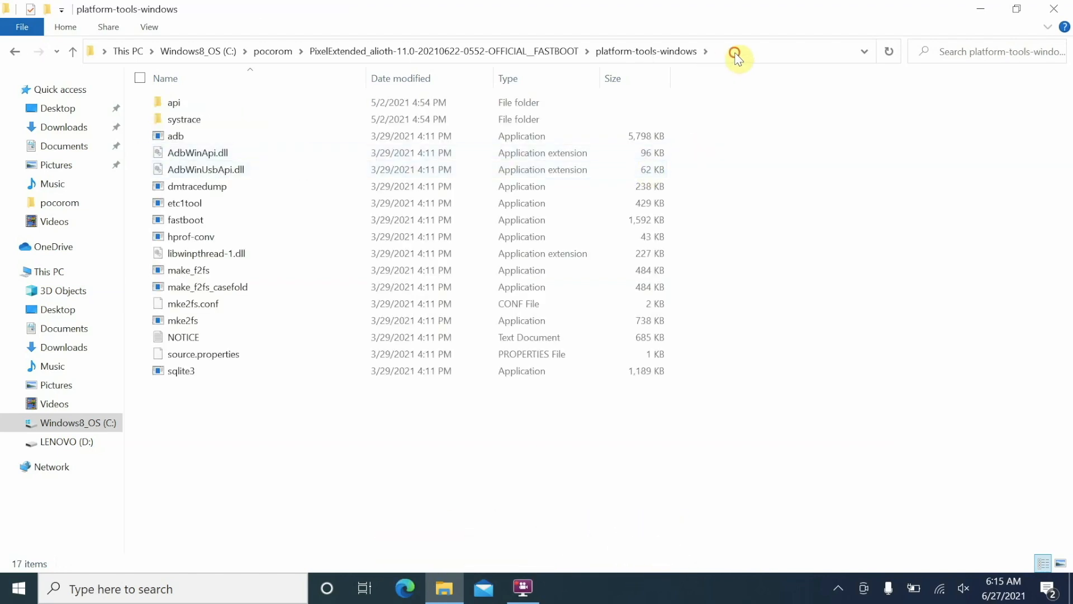
pyautogui.click(753, 51)
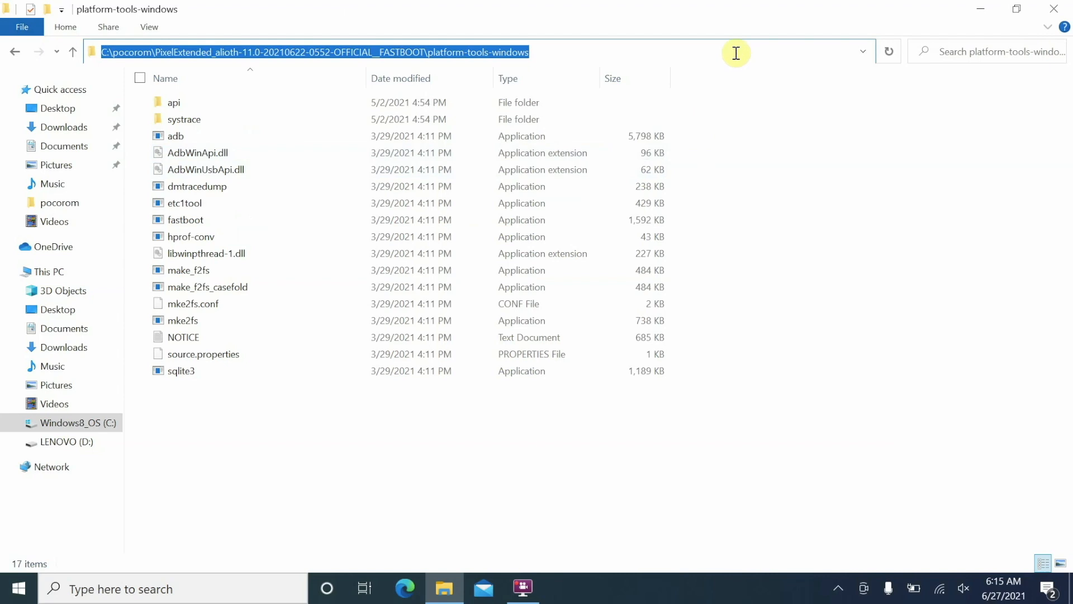
pyautogui.write('cm')
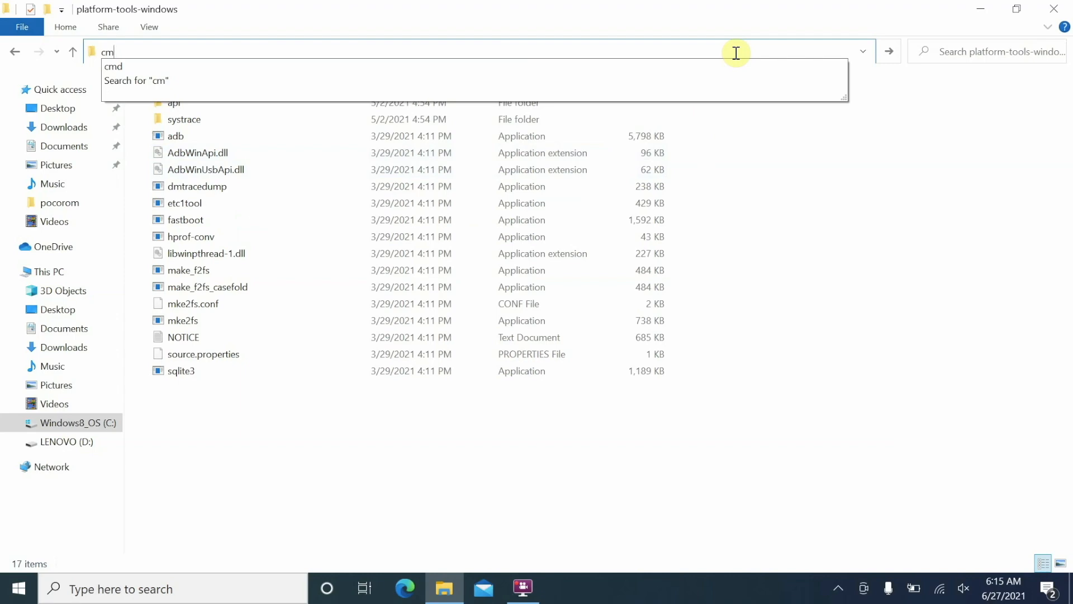
pyautogui.write('d')
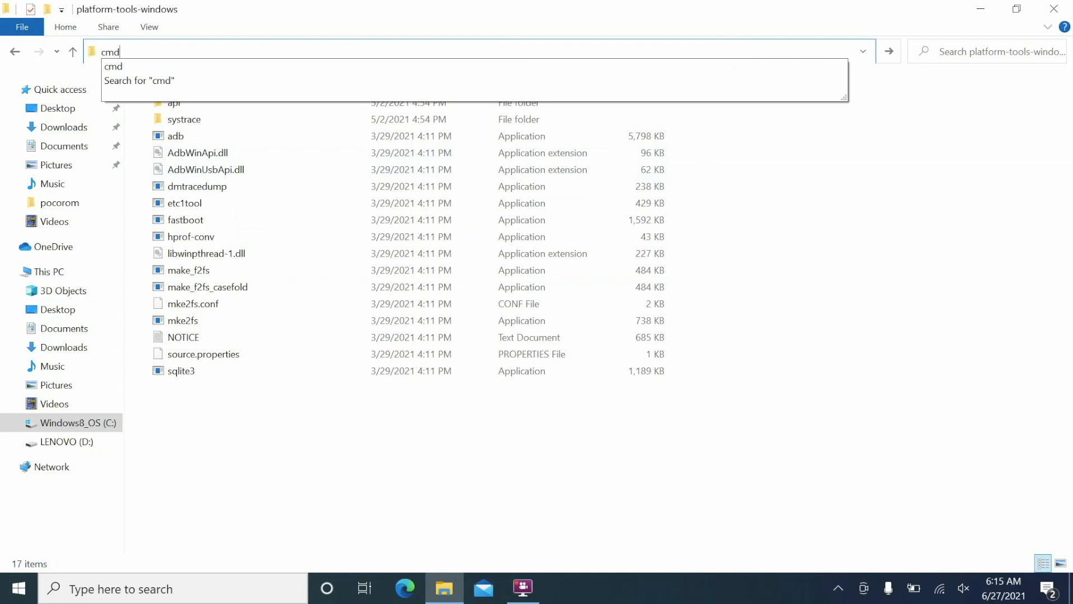
pyautogui.press('Enter')
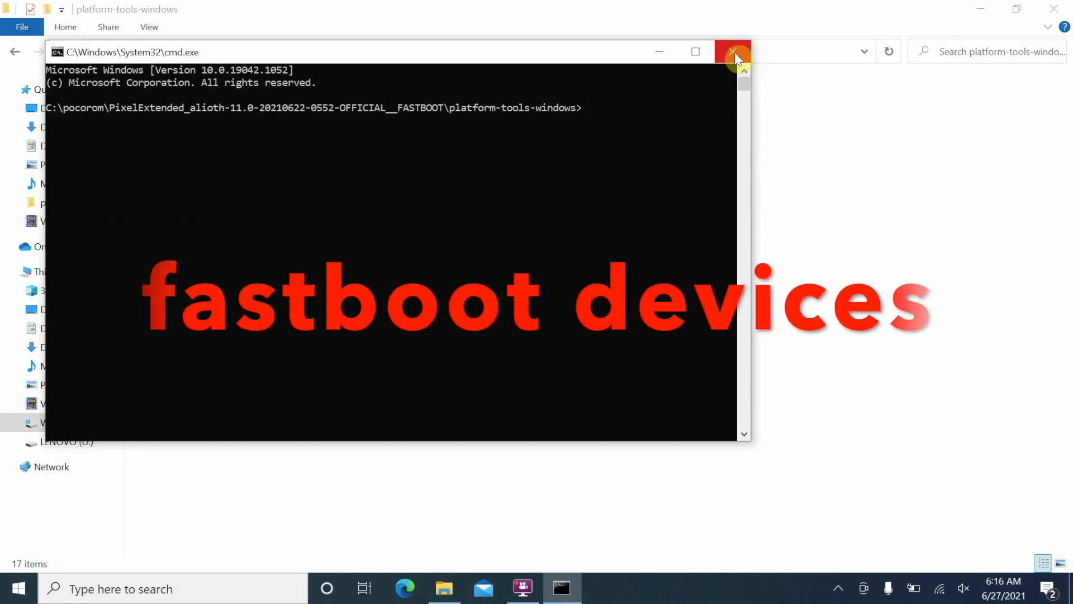
# Run 'fastboot devices' to confirm the phone is listed, then close the prompt.
pyautogui.write('fastboot devices')
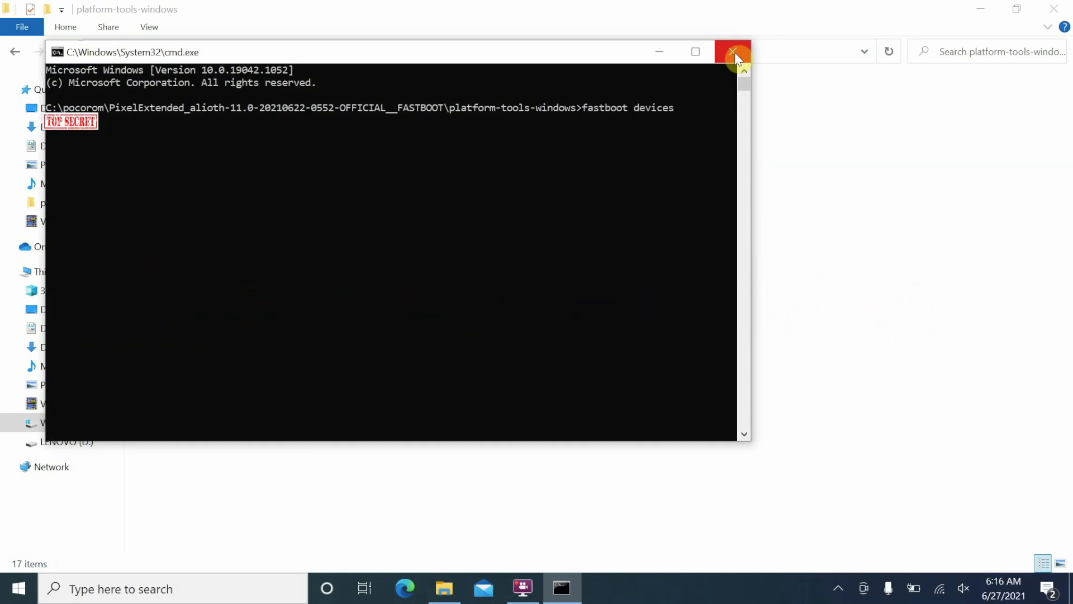
pyautogui.press('enter')
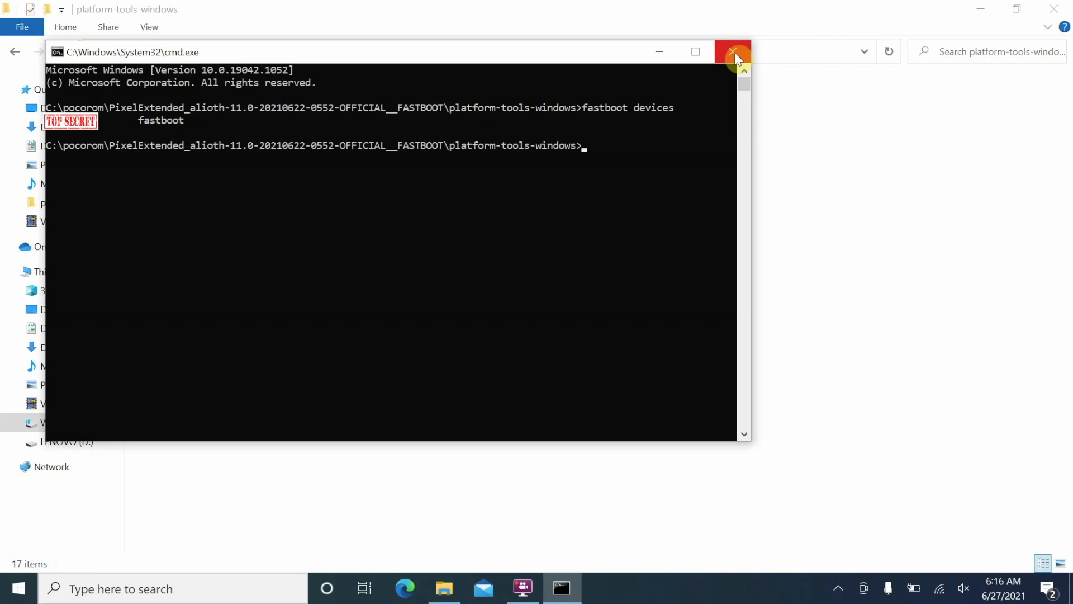
pyautogui.click(733, 53)
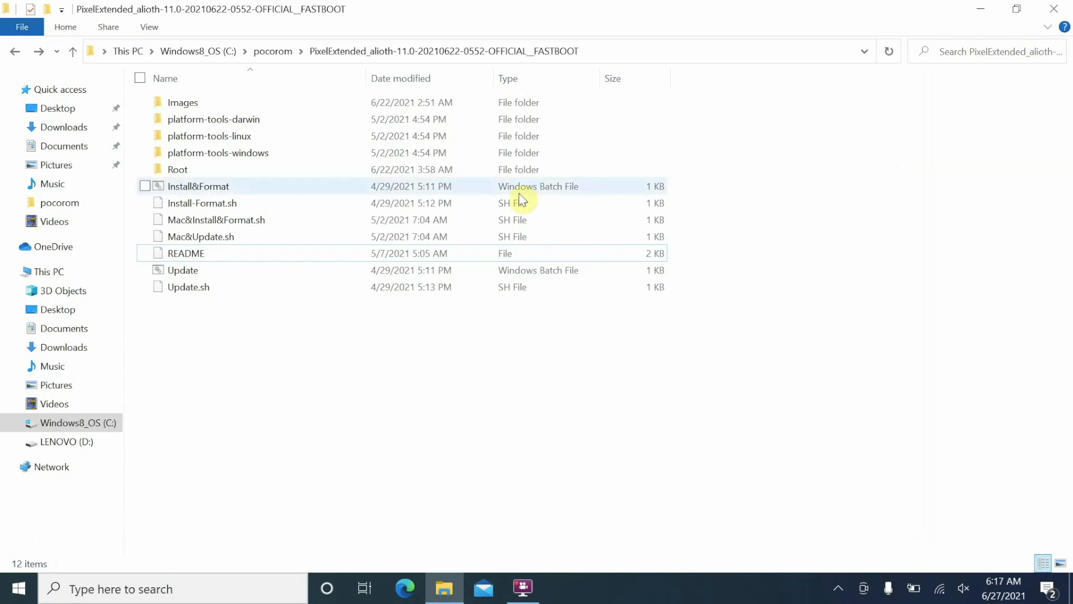
# Run the Update Windows batch file in the FASTBOOT folder to begin flashing.
pyautogui.click(198, 185)
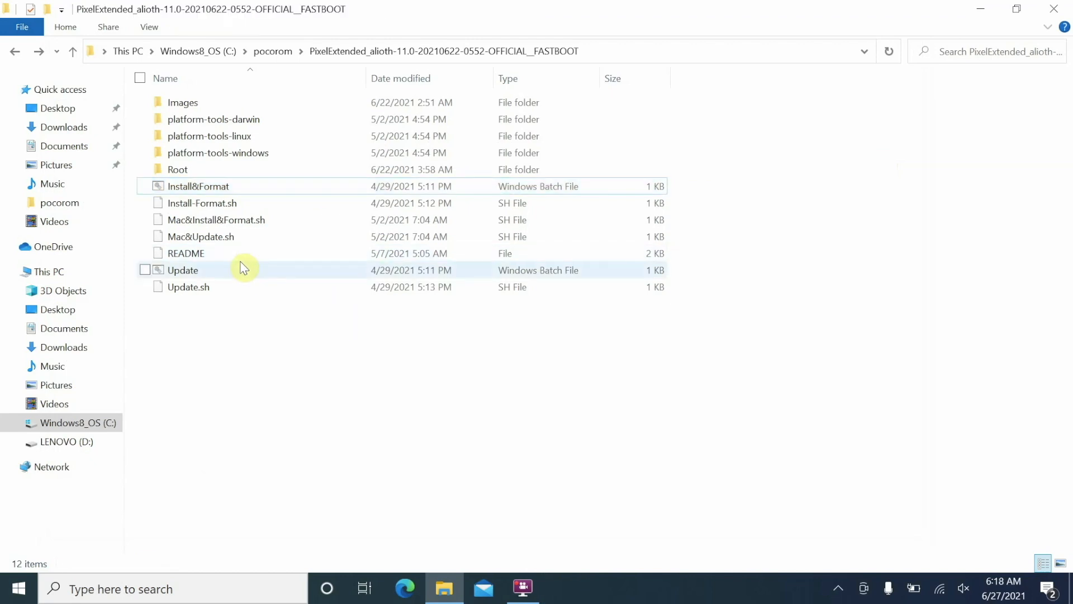
pyautogui.click(183, 269)
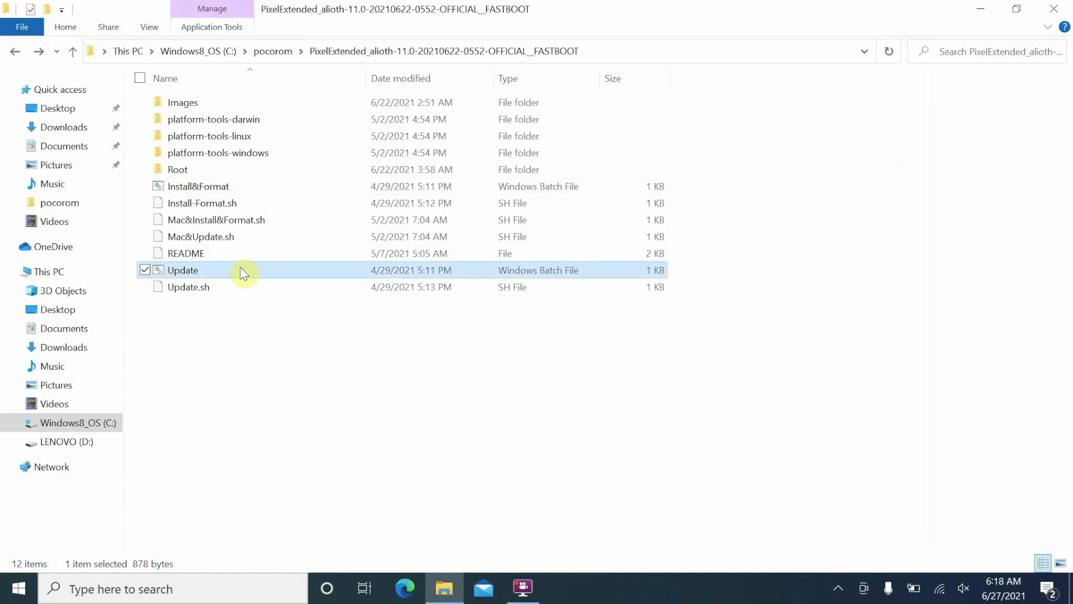
pyautogui.click(187, 286)
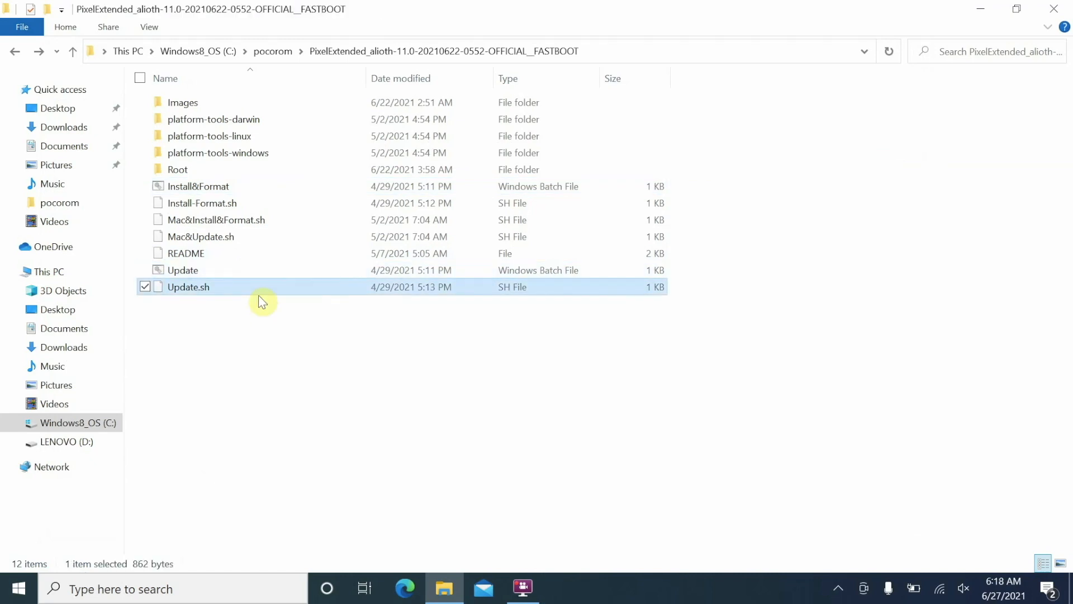
pyautogui.moveTo(267, 236)
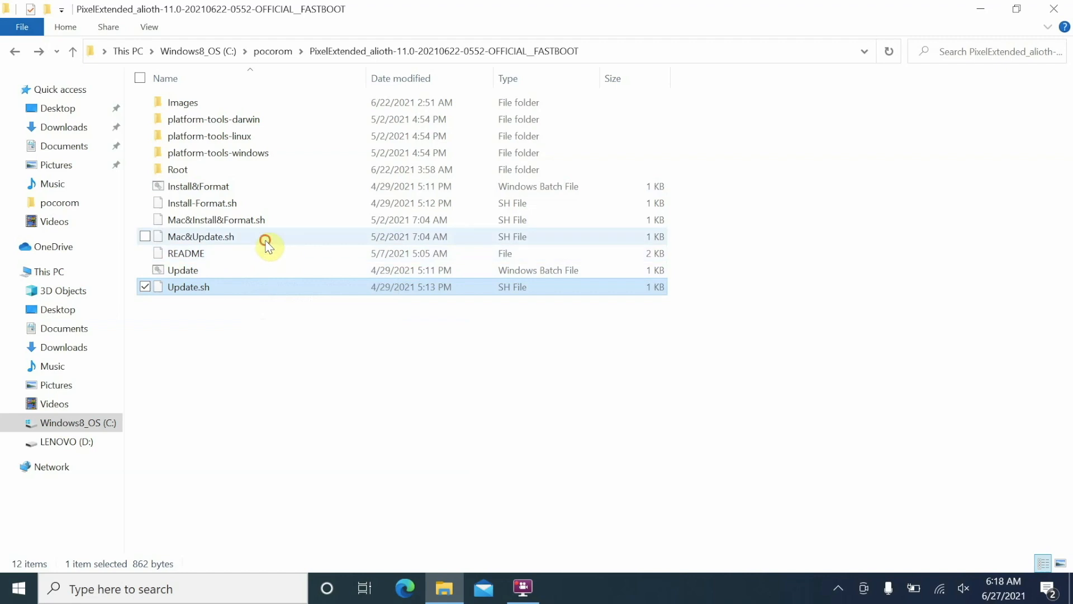
pyautogui.click(200, 236)
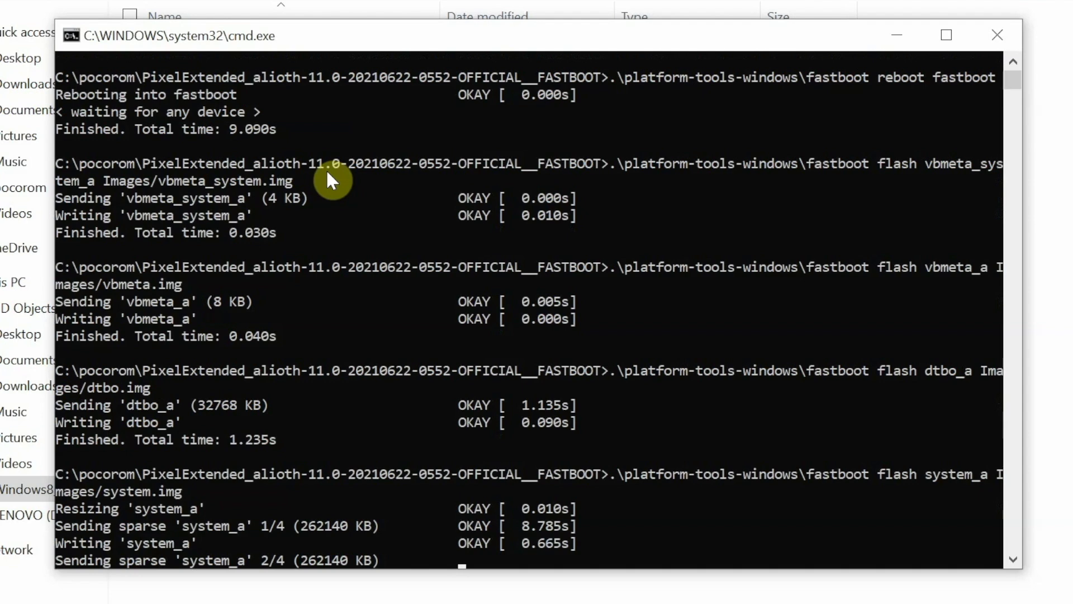
# Let the script flash vbmeta, dtbo, system and the remaining images until the phone reboots.
pyautogui.scroll(-3)
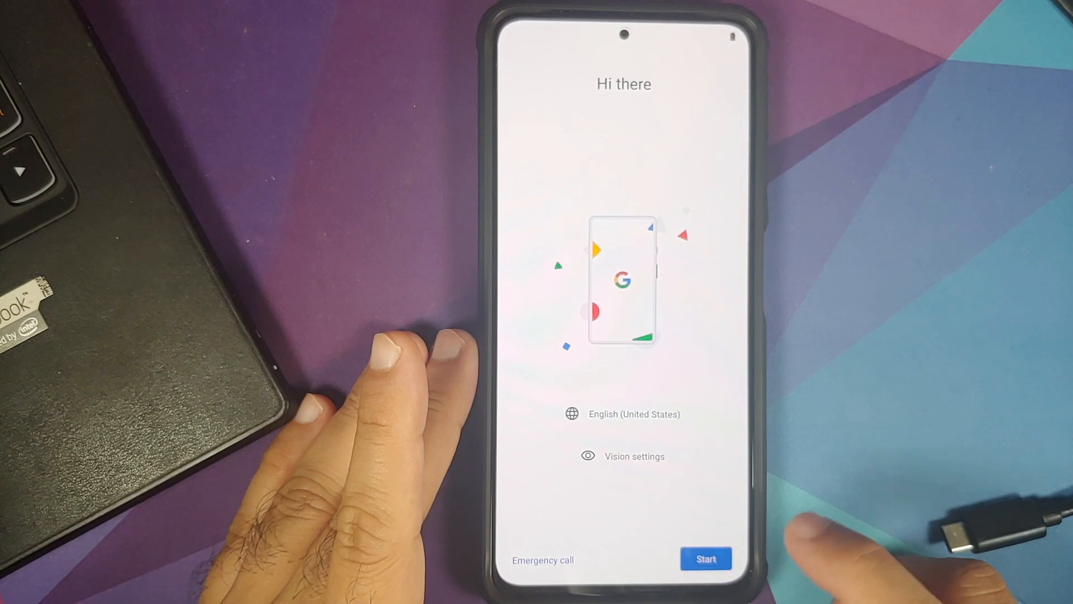
# Start the initial setup from Pixel Extended's Hi there welcome screen.
pyautogui.click(706, 557)
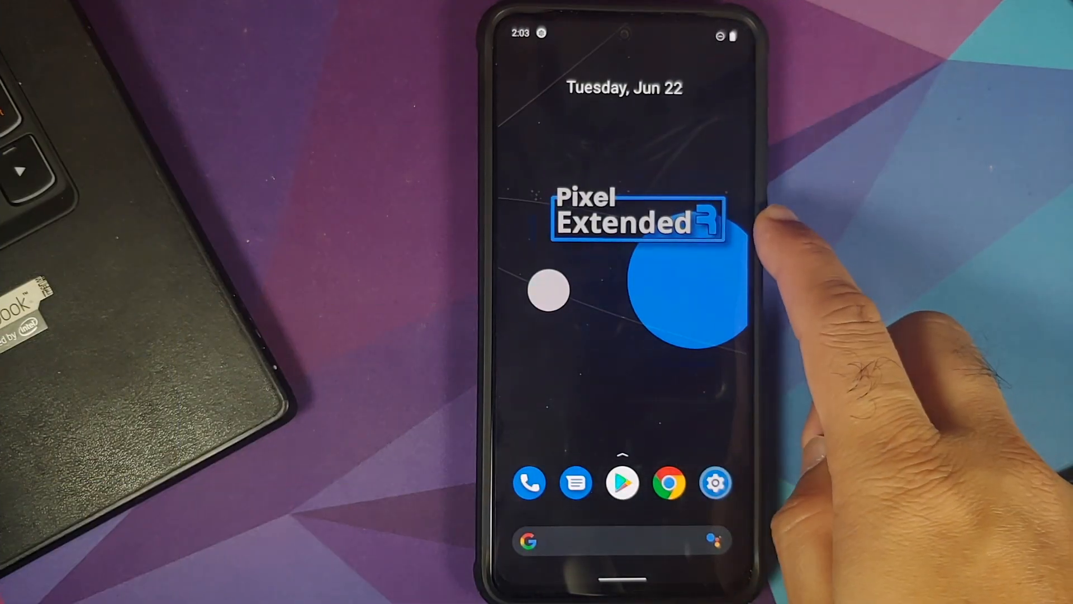
# Finish the setup wizard and land on the Pixel Extended home screen.
pyautogui.click(715, 483)
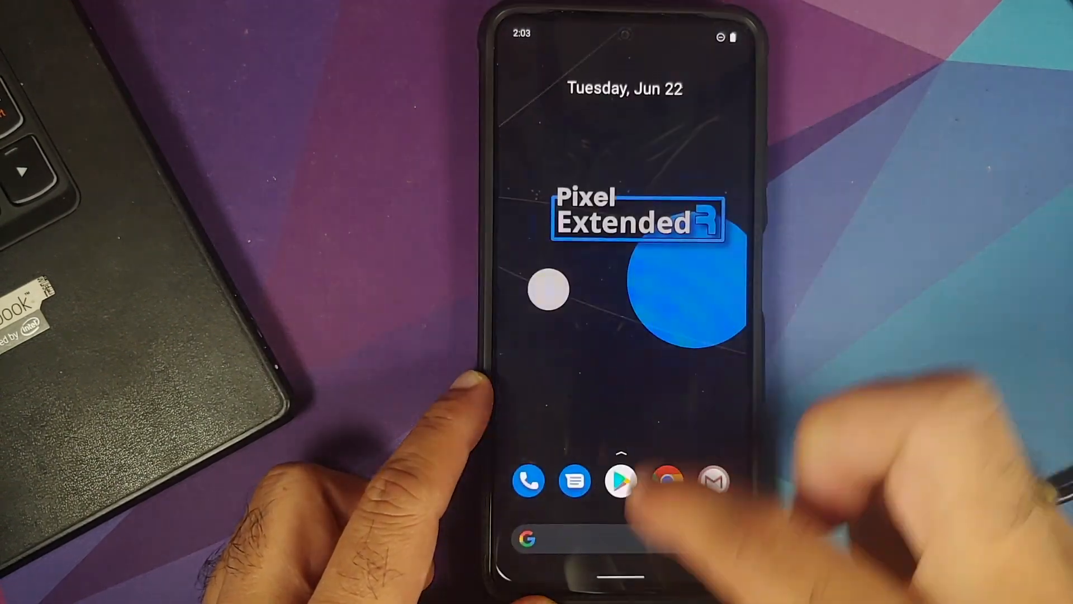
pyautogui.click(573, 481)
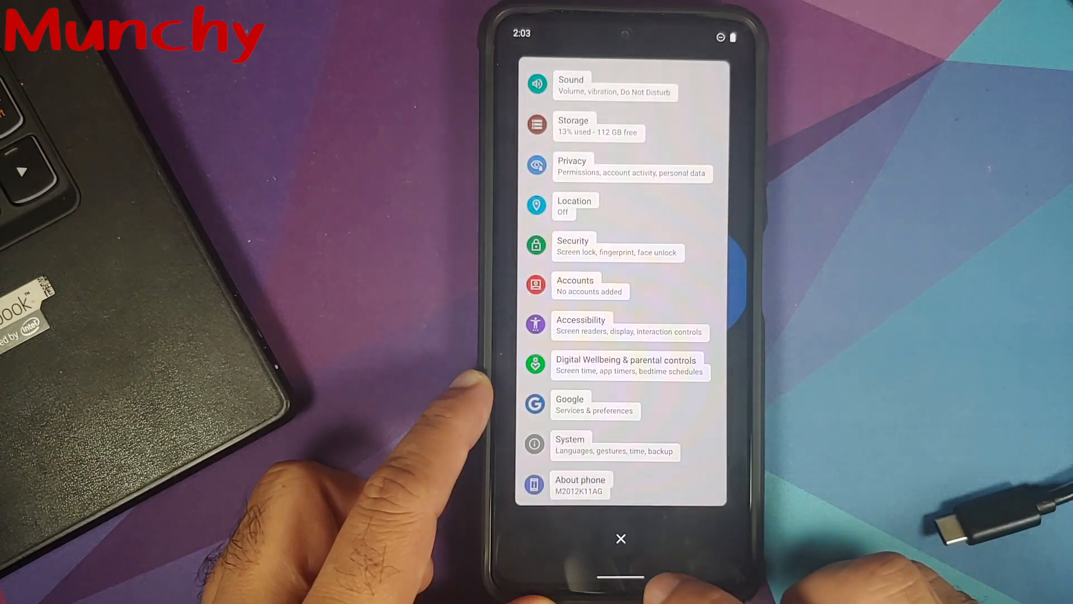
pyautogui.click(620, 539)
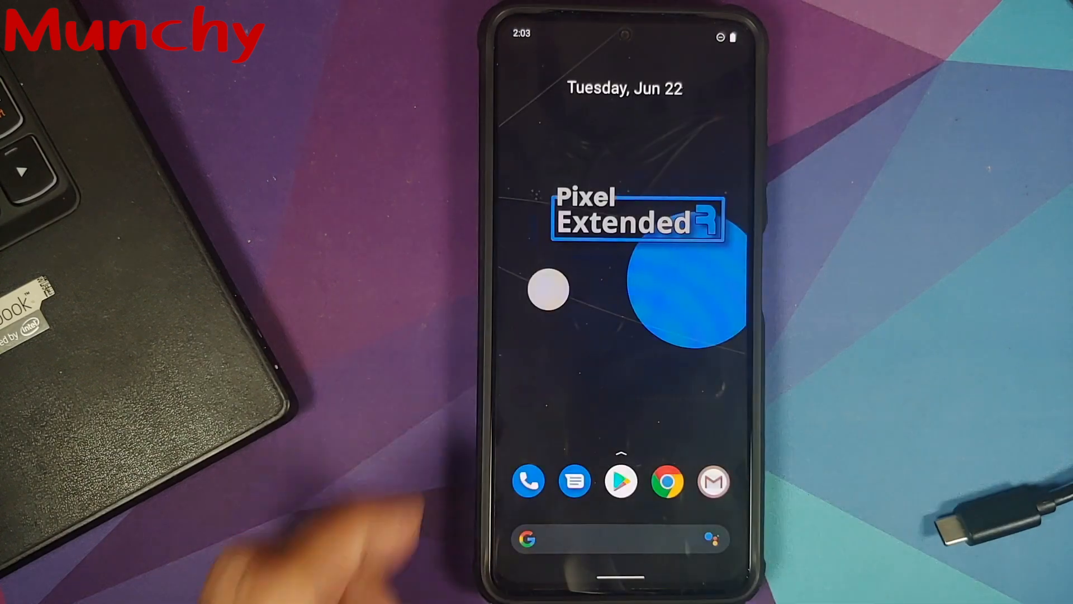